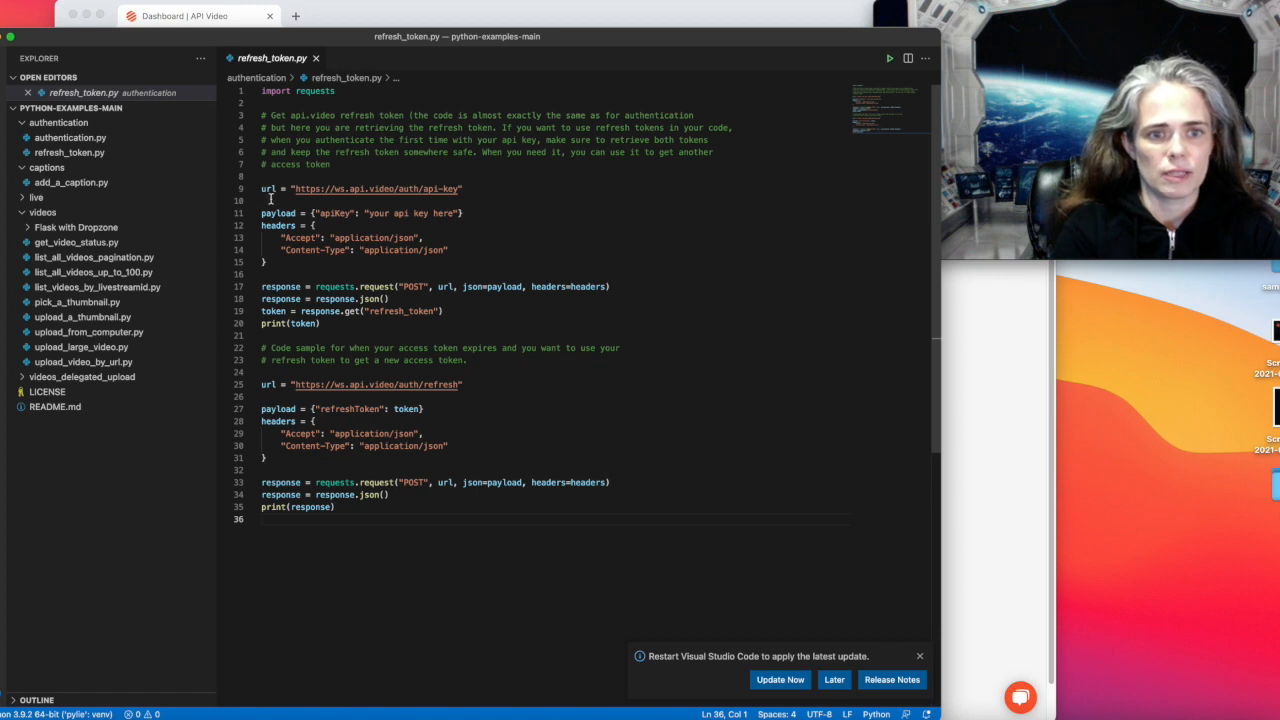
{"action": "mouse_move", "coordinate": [424, 204]}
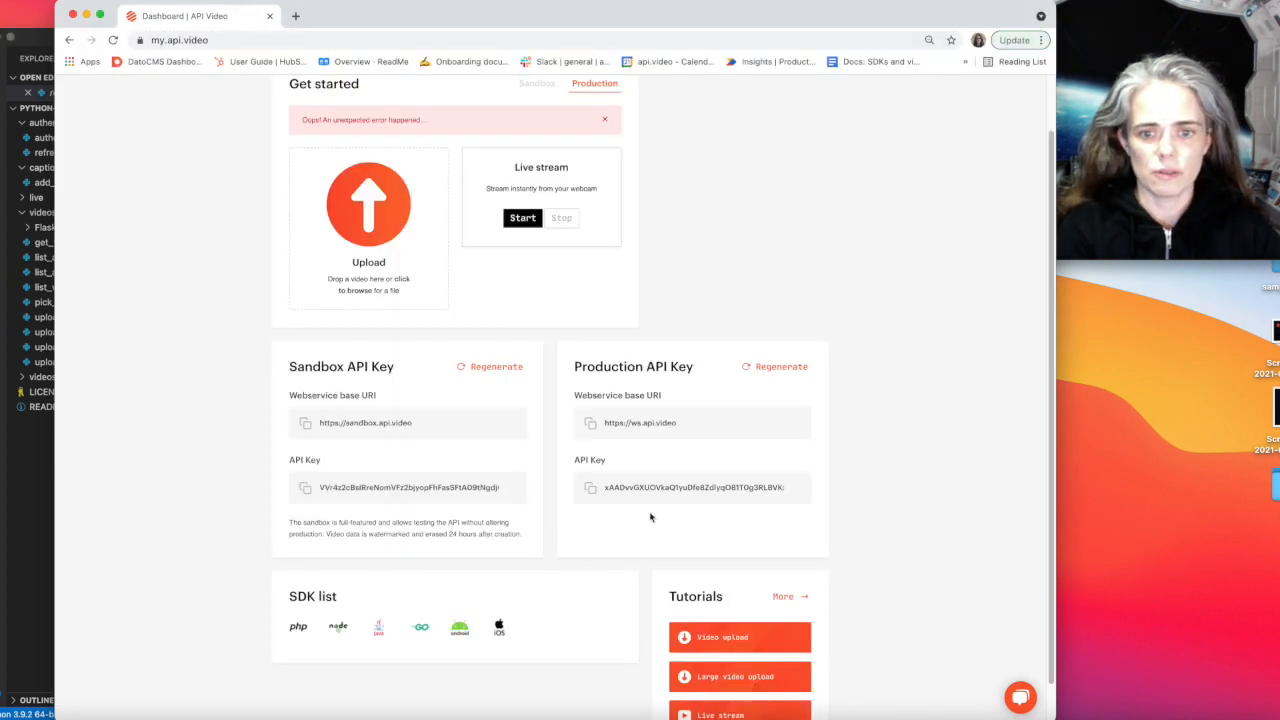
- Copy the Production API key from the dashboard's Production API Key card
{"action": "left_click", "coordinate": [590, 488]}
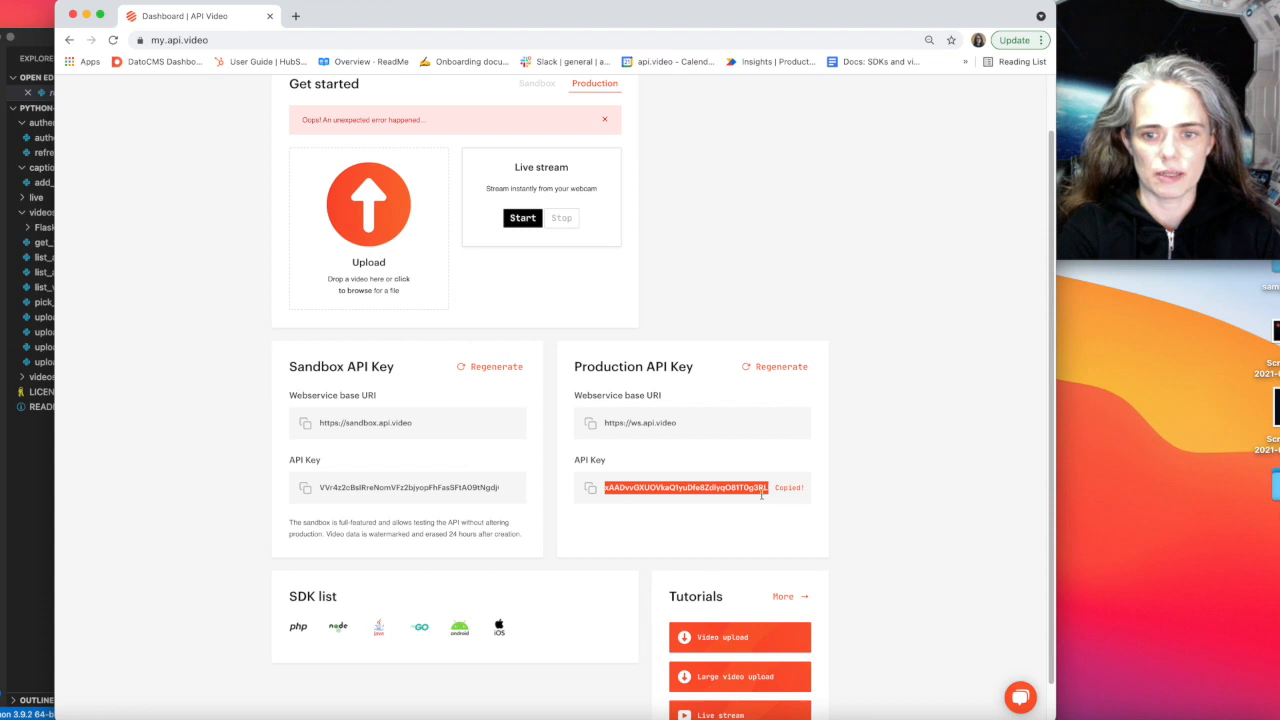
{"action": "mouse_move", "coordinate": [424, 644]}
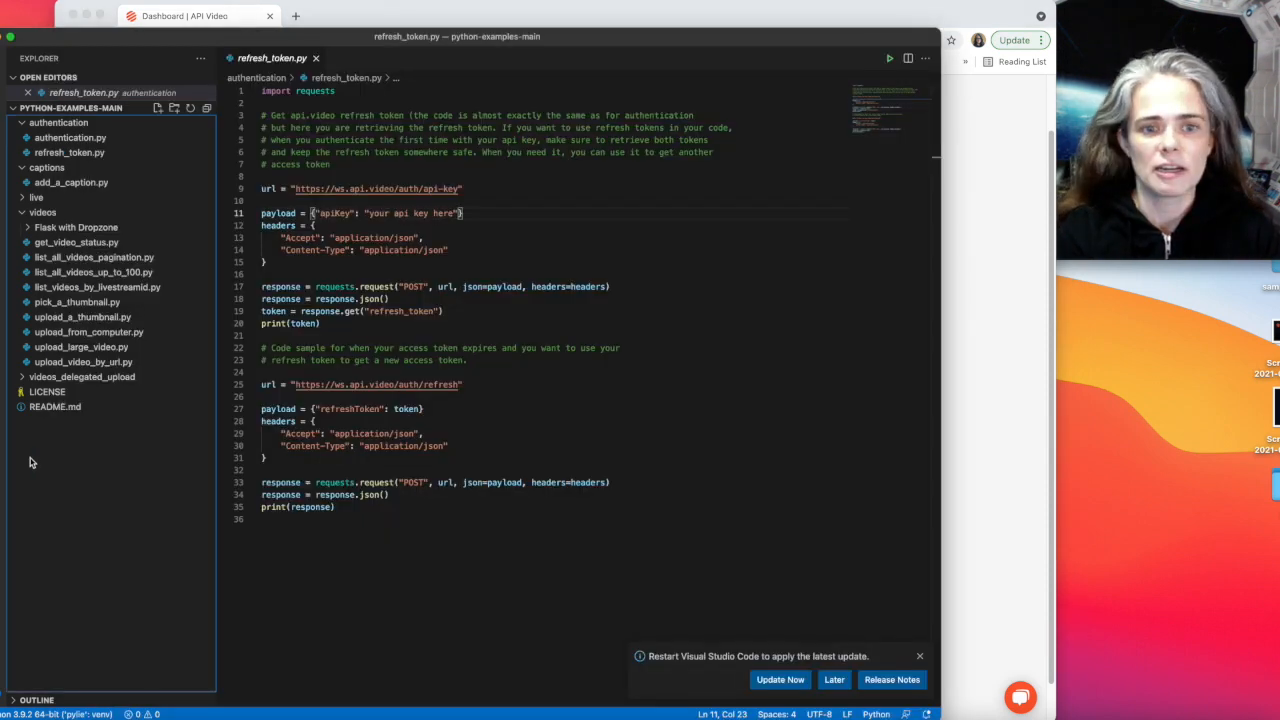
- Select the 'your api key here' placeholder in refresh_token.py's payload line
{"action": "left_click_drag", "start_coordinate": [368, 212], "coordinate": [312, 224]}
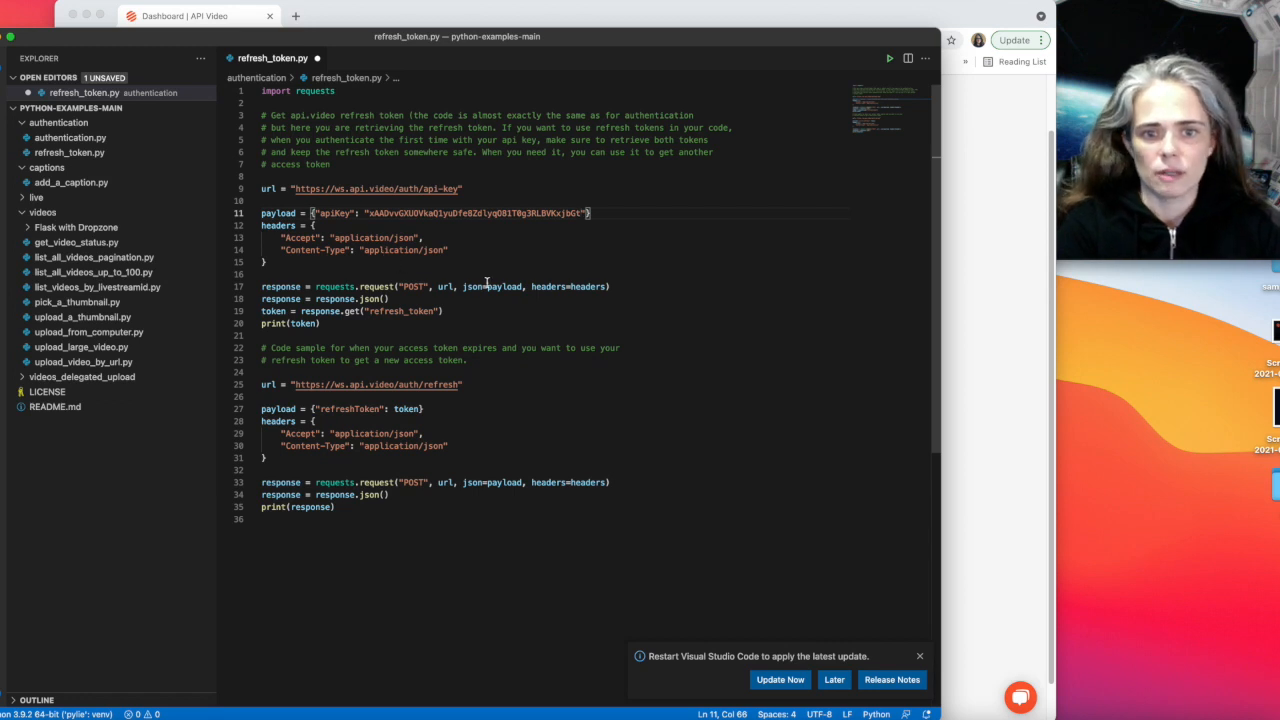
{"action": "mouse_move", "coordinate": [492, 288]}
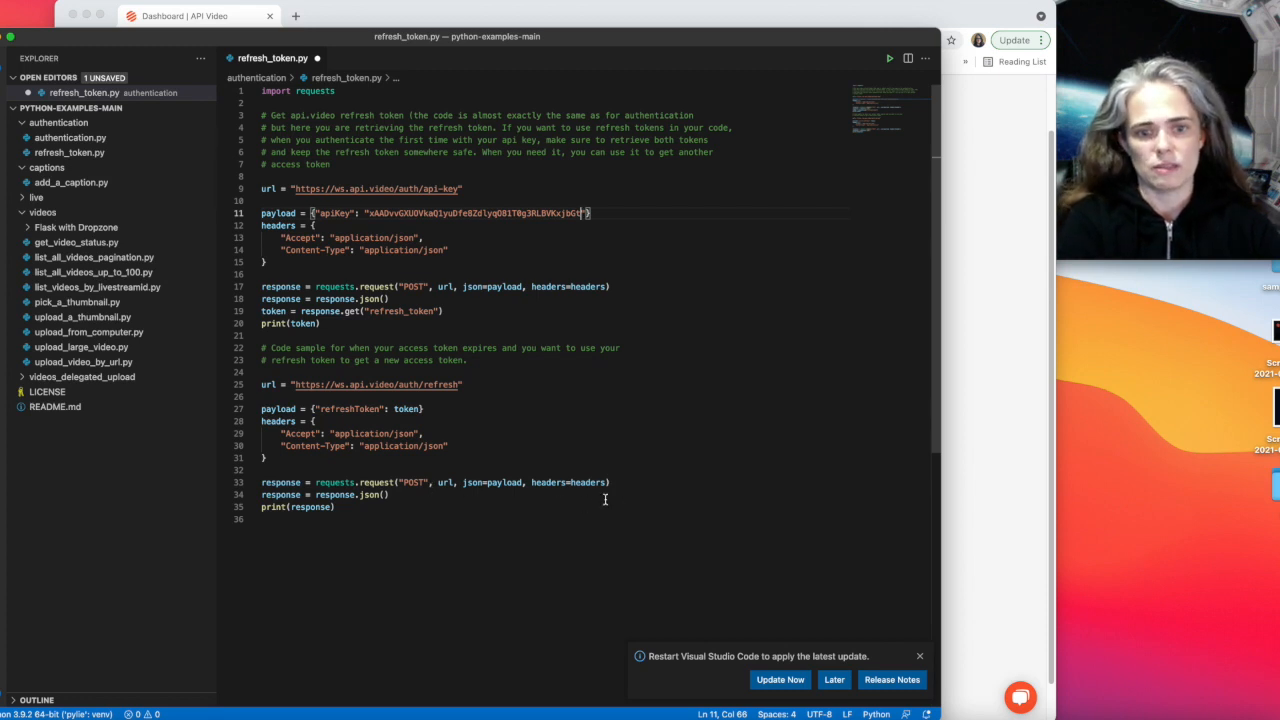
{"action": "mouse_move", "coordinate": [470, 490]}
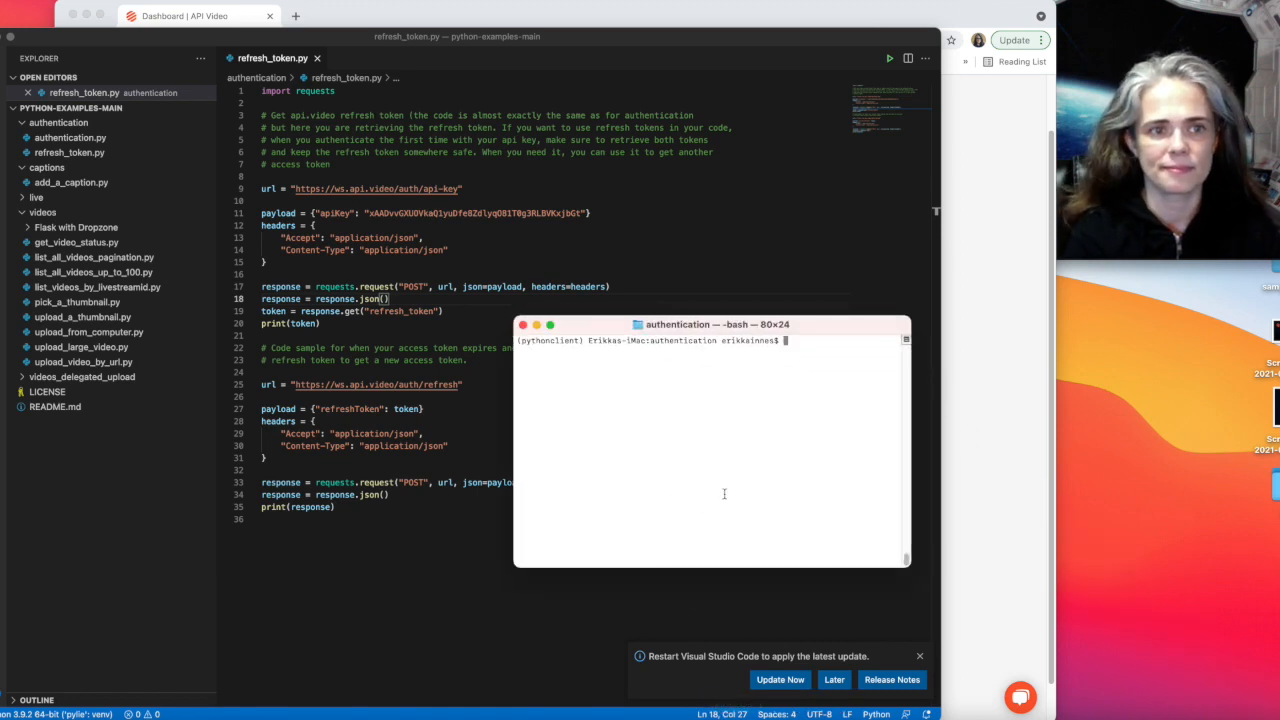
- Start the 'python refresh_token.py' command in Terminal from the authentication folder
{"action": "type", "text": "python r"}
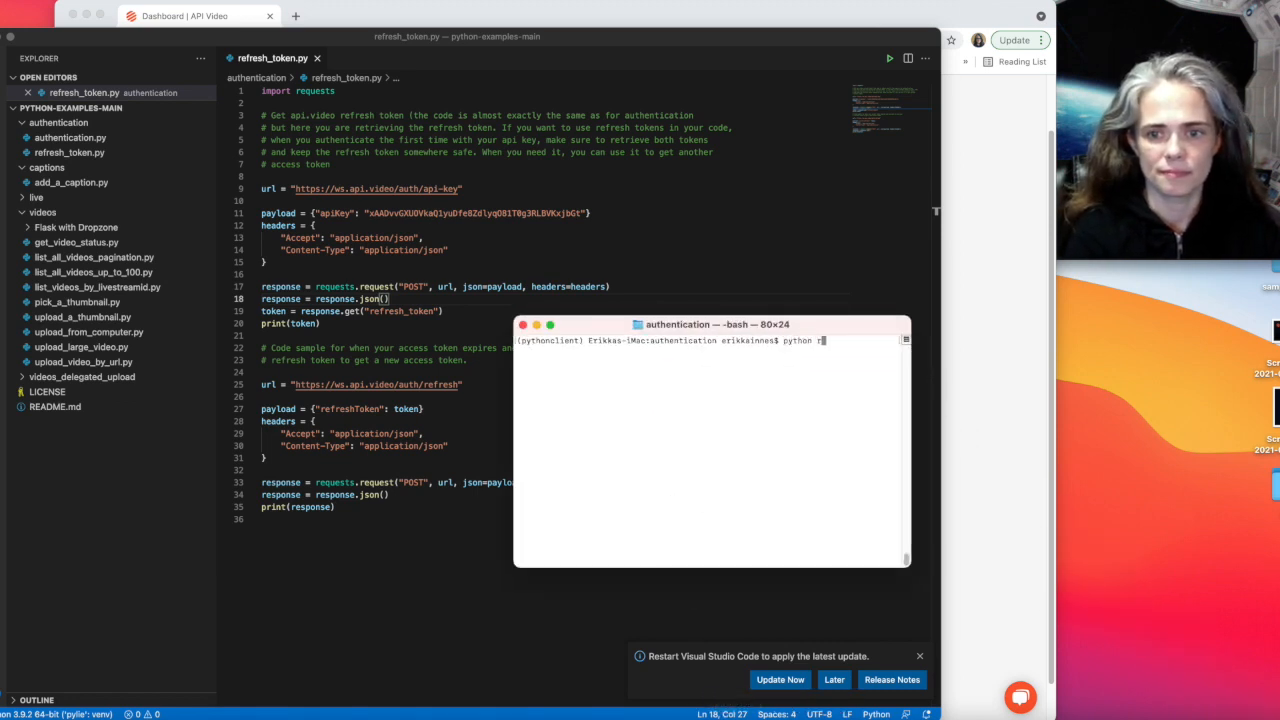